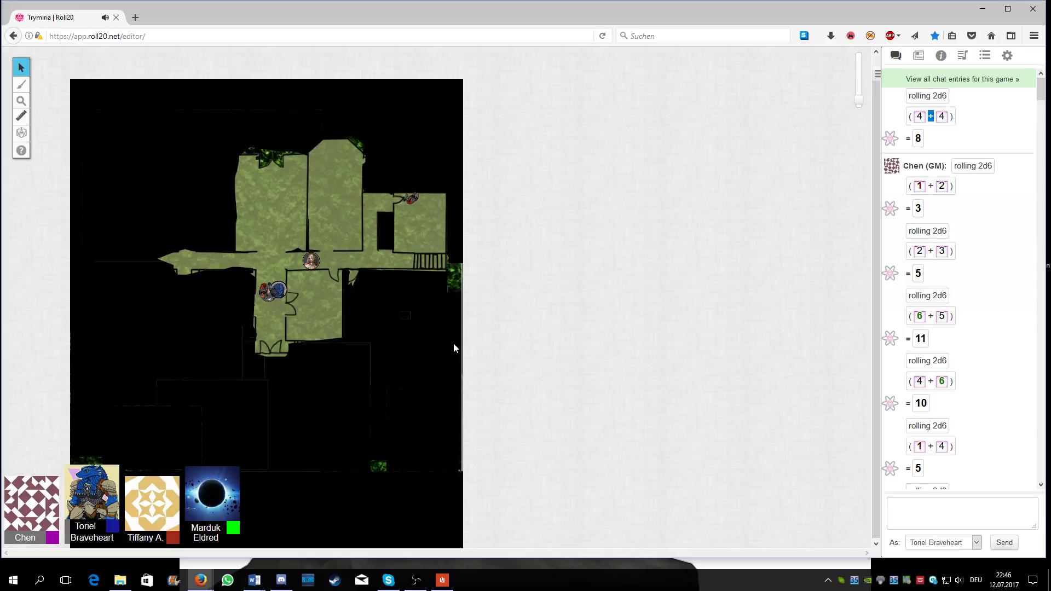
- Drag the red token beside the blue party token at the central corridor junction
{"action": "left_click_drag", "start_coordinate": [271, 273], "coordinate": [272, 292]}
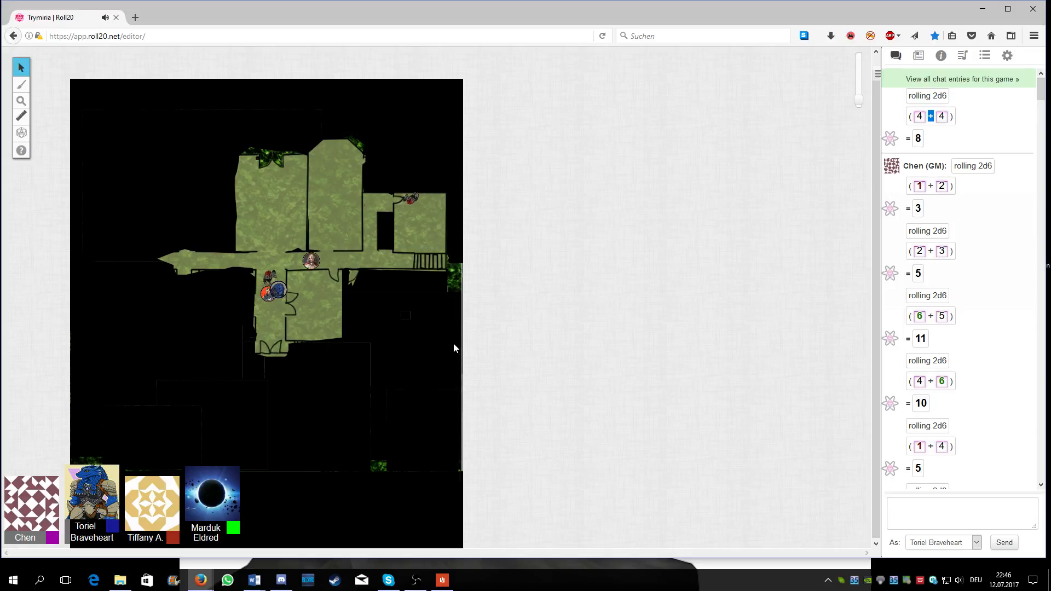
{"action": "left_click_drag", "start_coordinate": [270, 277], "coordinate": [260, 281]}
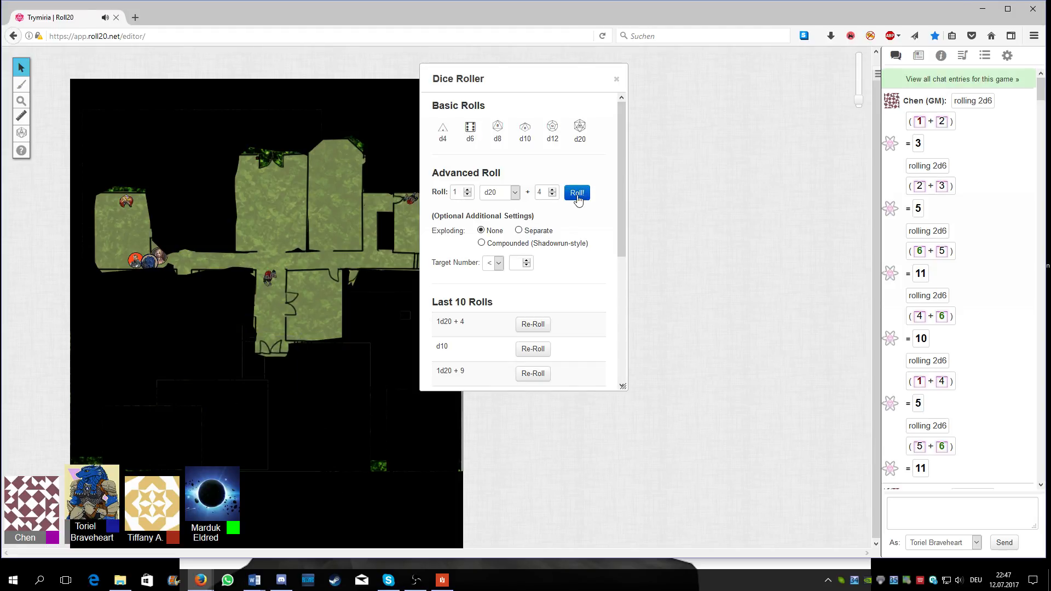
- Roll 1d20+4 into chat, getting 10, then close the Dice Roller
{"action": "left_click", "coordinate": [575, 192]}
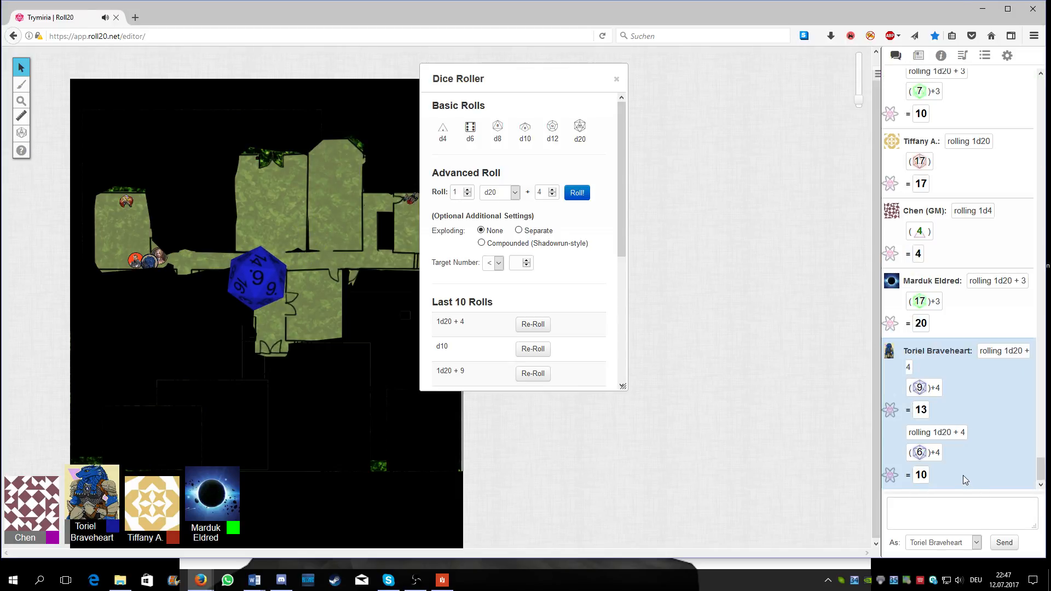
{"action": "left_click", "coordinate": [616, 78]}
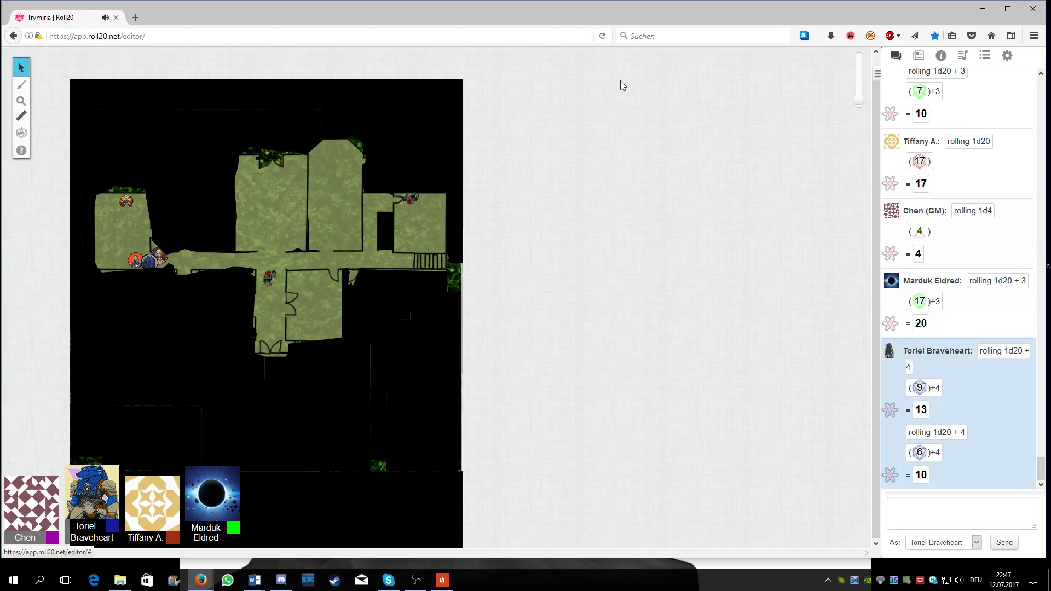